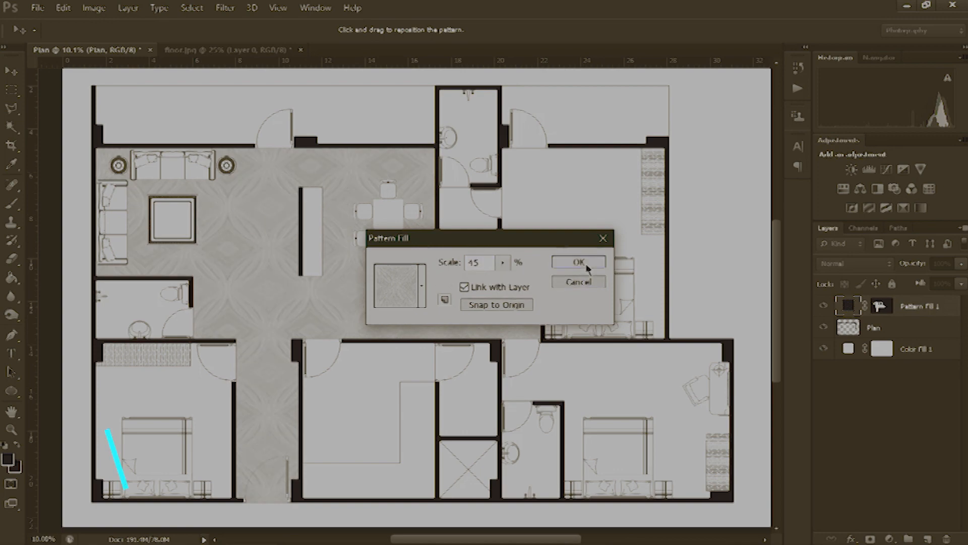
- Confirm the beige pattern fill on the living-area floor at 45% scale
left_click(578, 261)
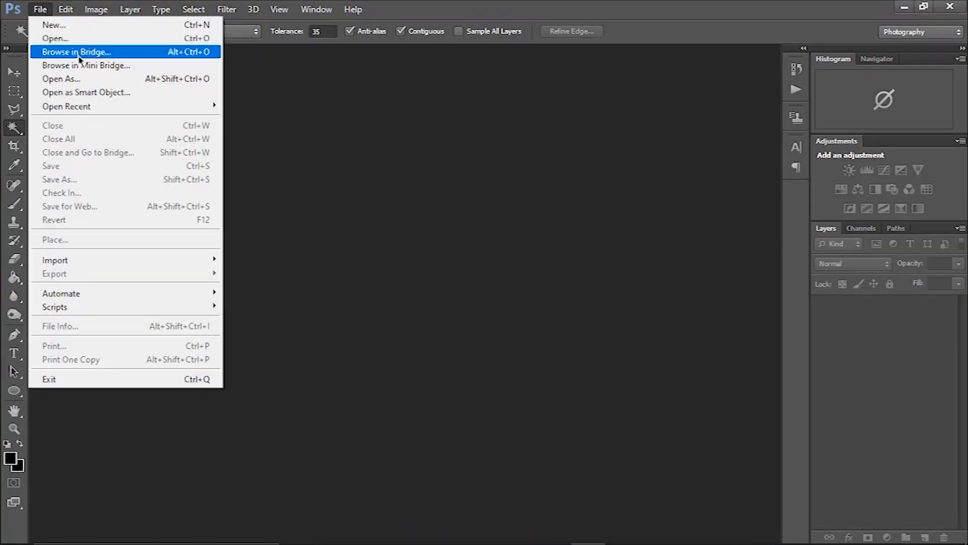
- Open Plan.pdf and accept the Import PDF settings
left_click(55, 38)
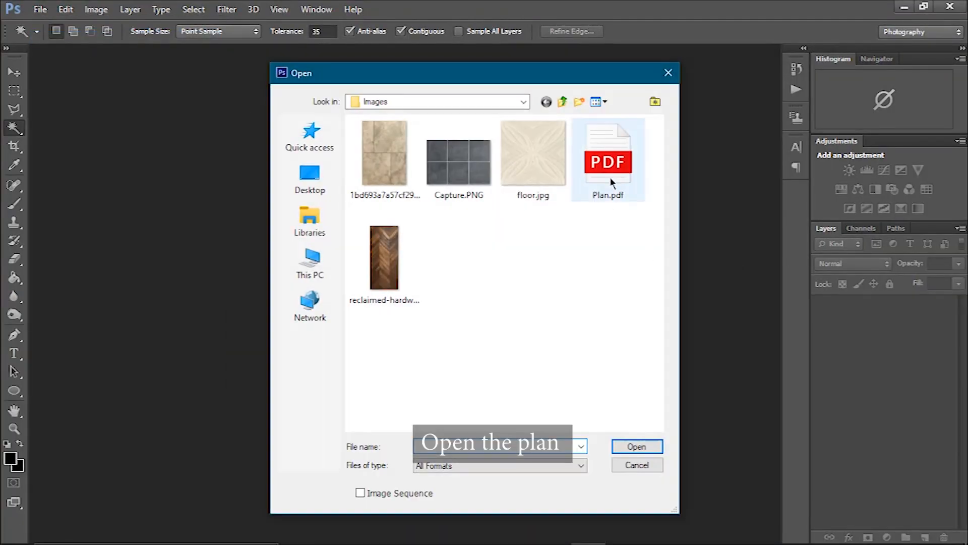
left_click(635, 446)
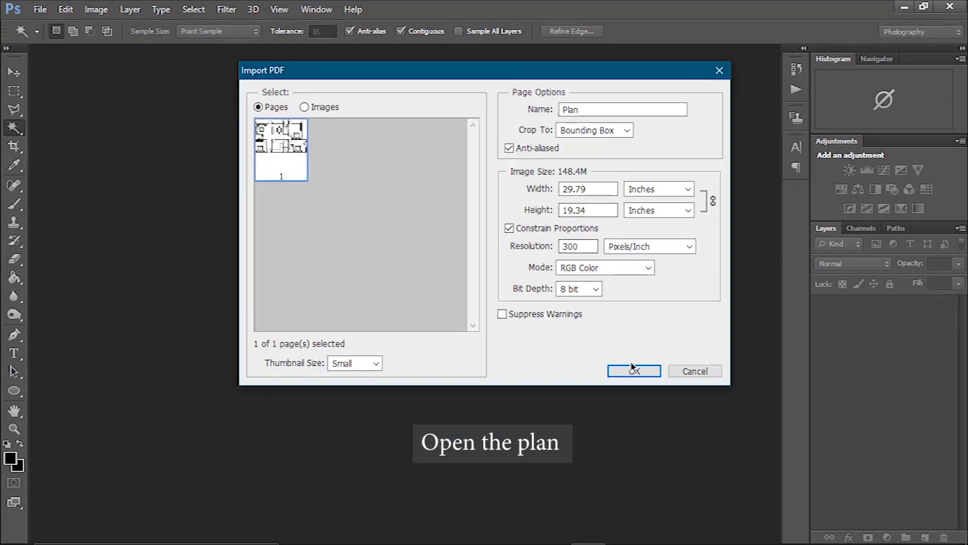
left_click(633, 371)
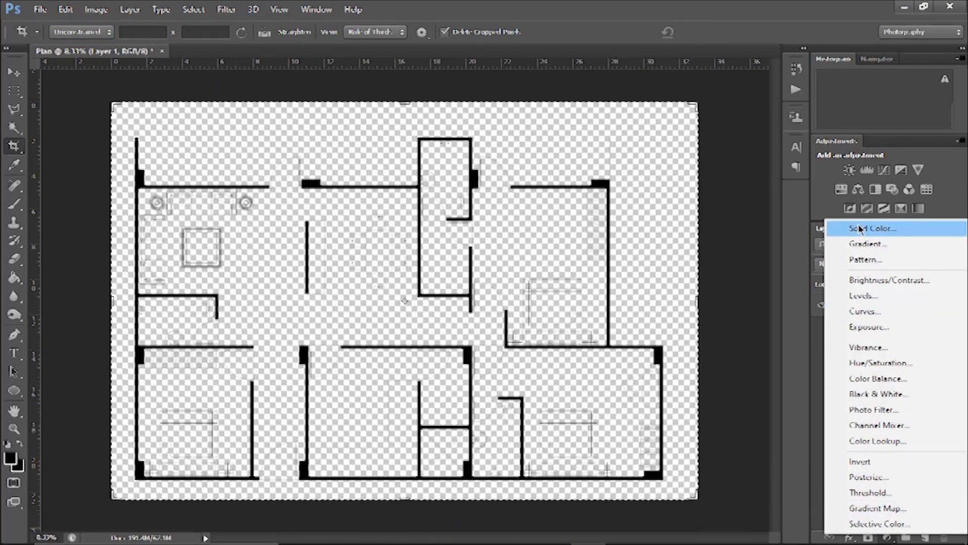
- Add a white Solid Color fill layer and place it beneath Layer 1
left_click(872, 228)
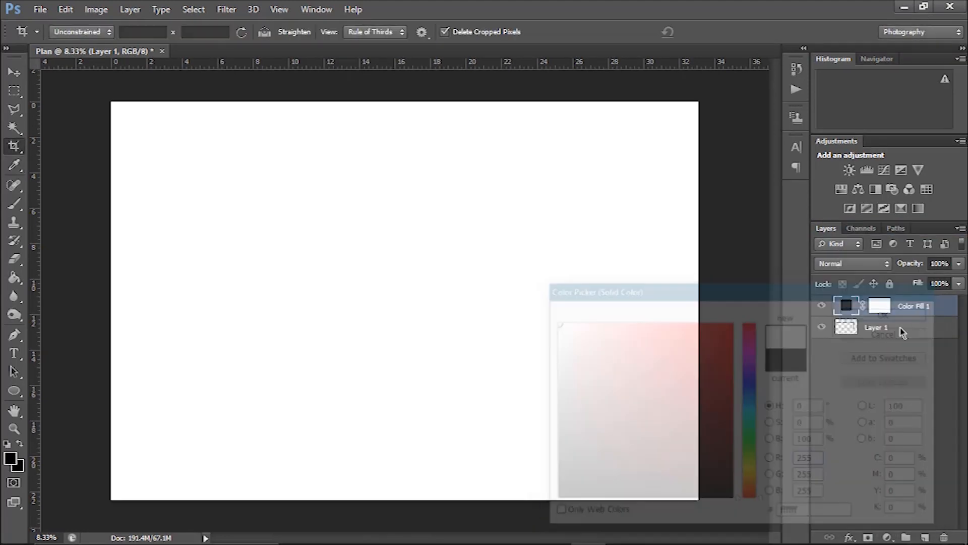
left_click(883, 333)
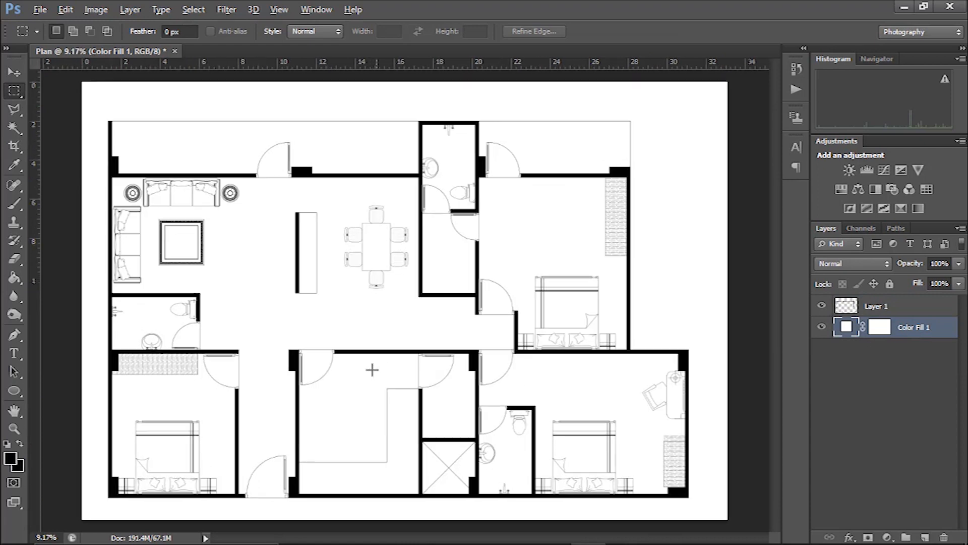
mouse_move(444, 434)
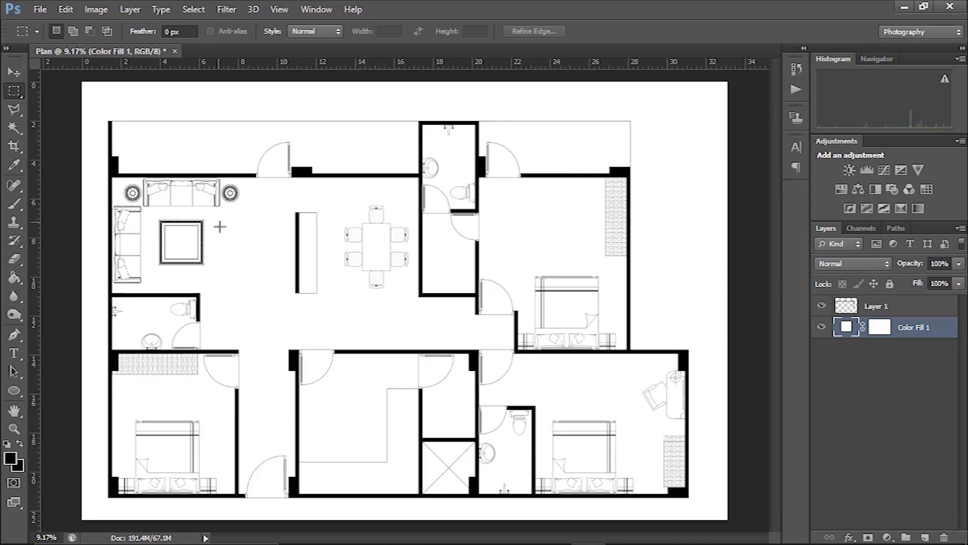
- Open the floor.jpg texture image
left_click(40, 8)
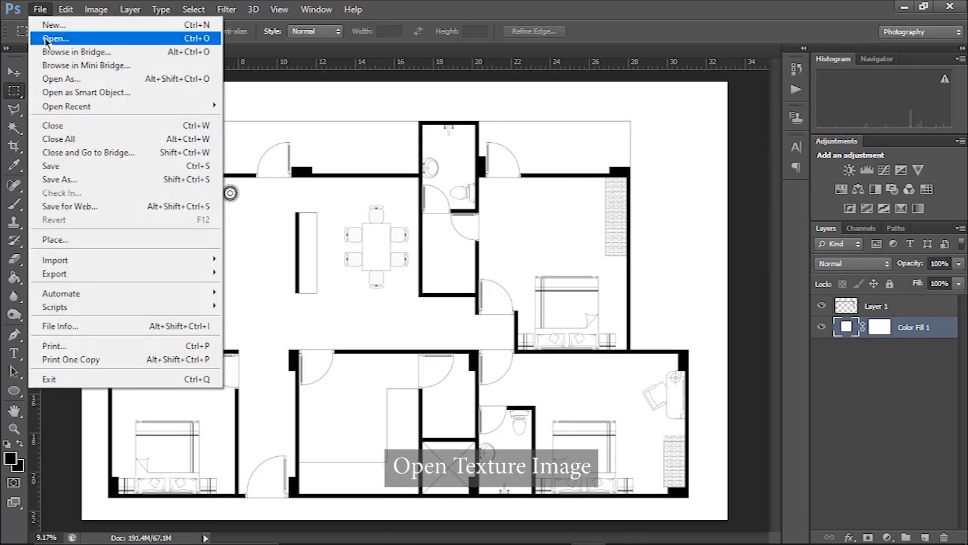
left_click(55, 38)
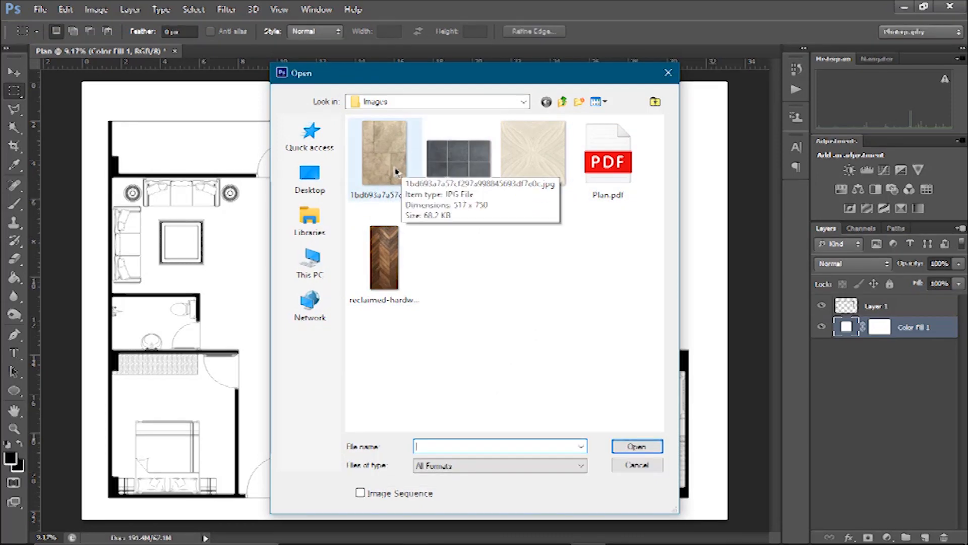
left_click(532, 151)
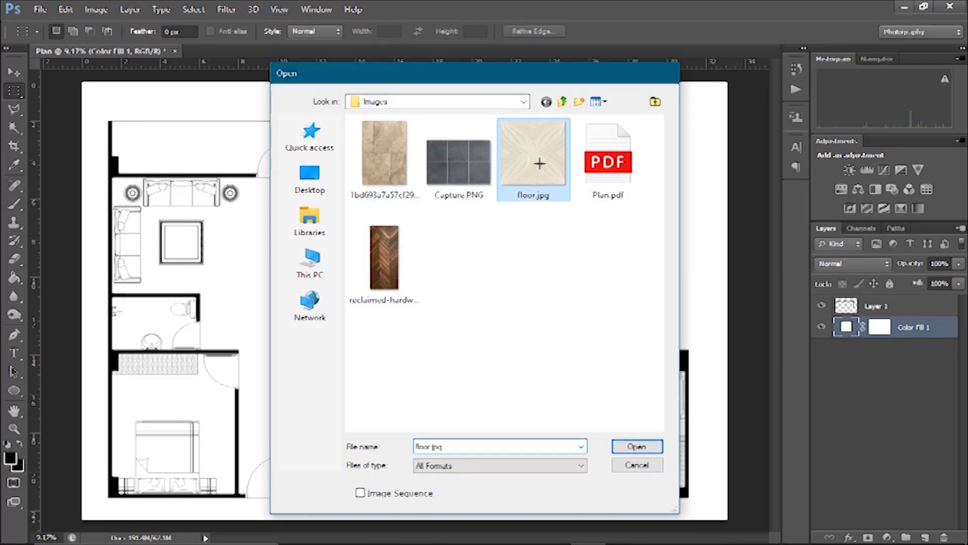
left_click(637, 445)
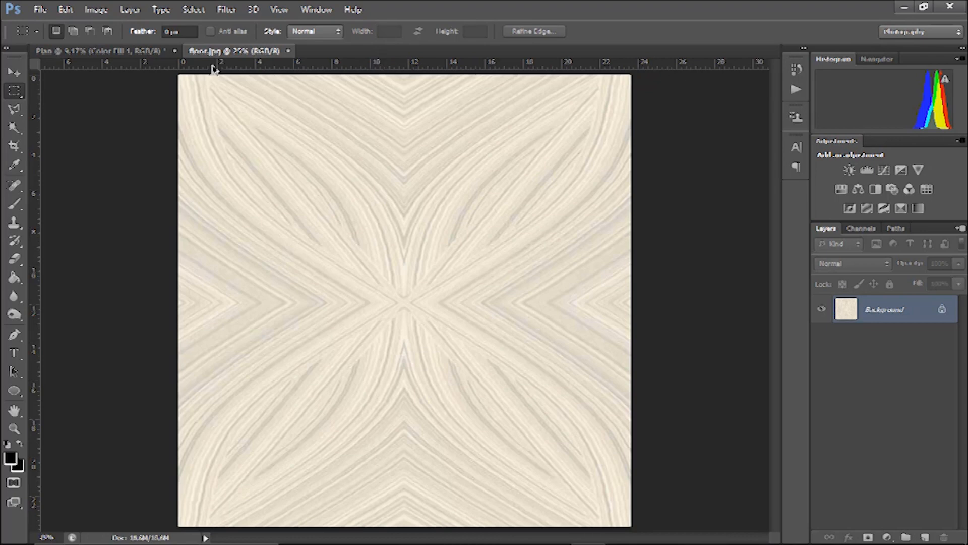
mouse_move(794, 333)
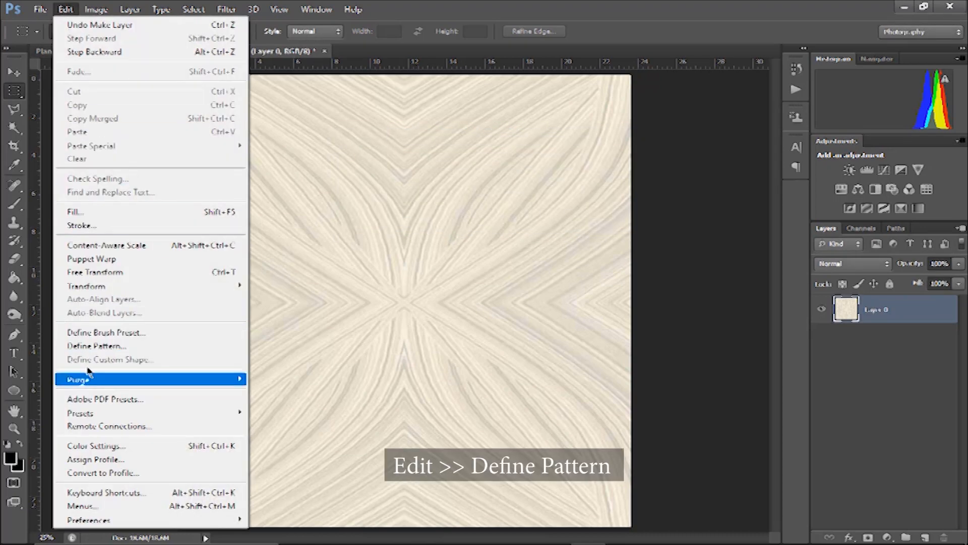
- Define floor.jpg as a pattern and return to the Plan document
left_click(96, 346)
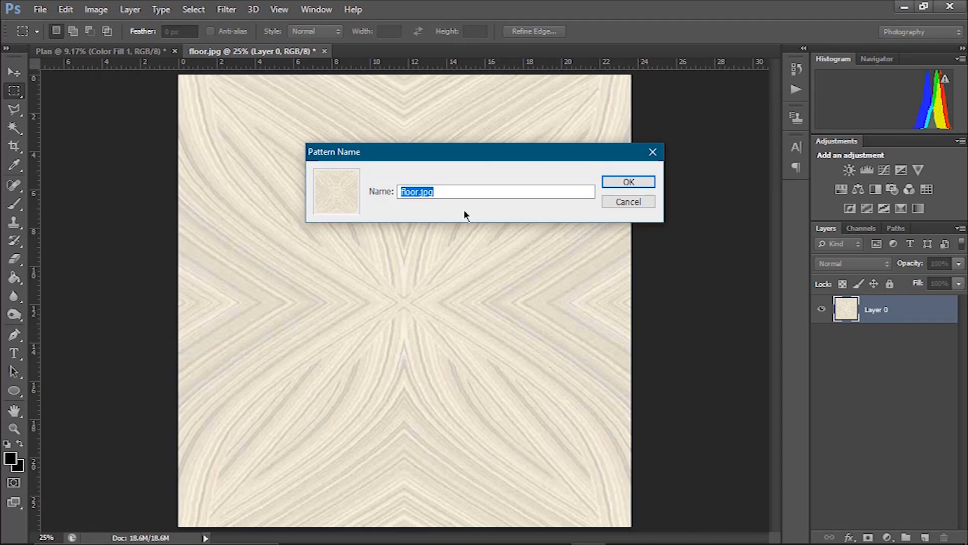
left_click(628, 181)
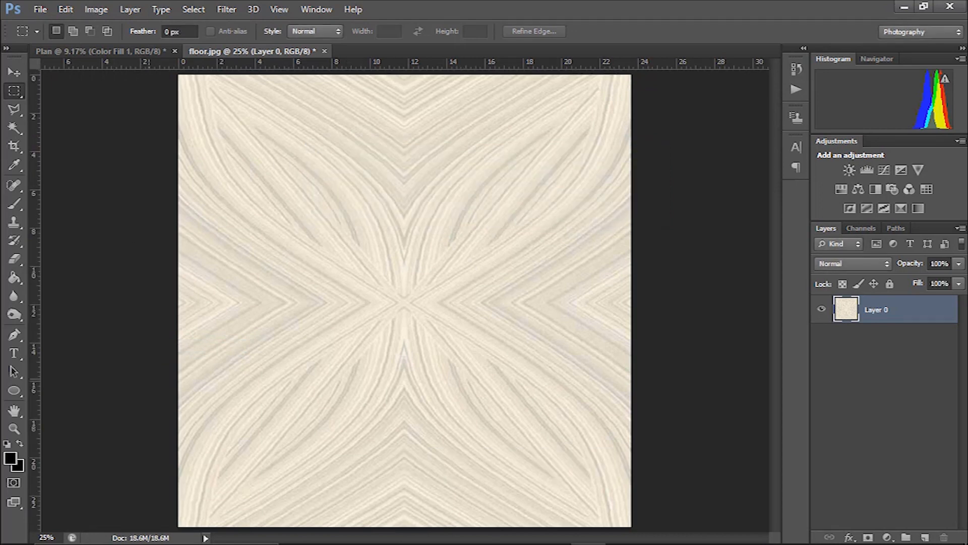
left_click(98, 50)
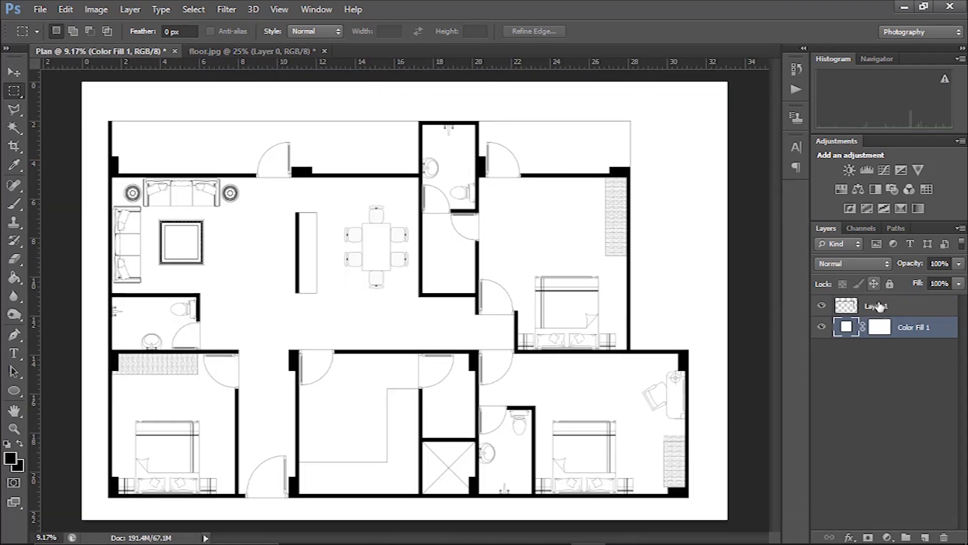
- Rename Layer 1 to Plan and magic-wand select the living and dining floor
left_click(889, 306)
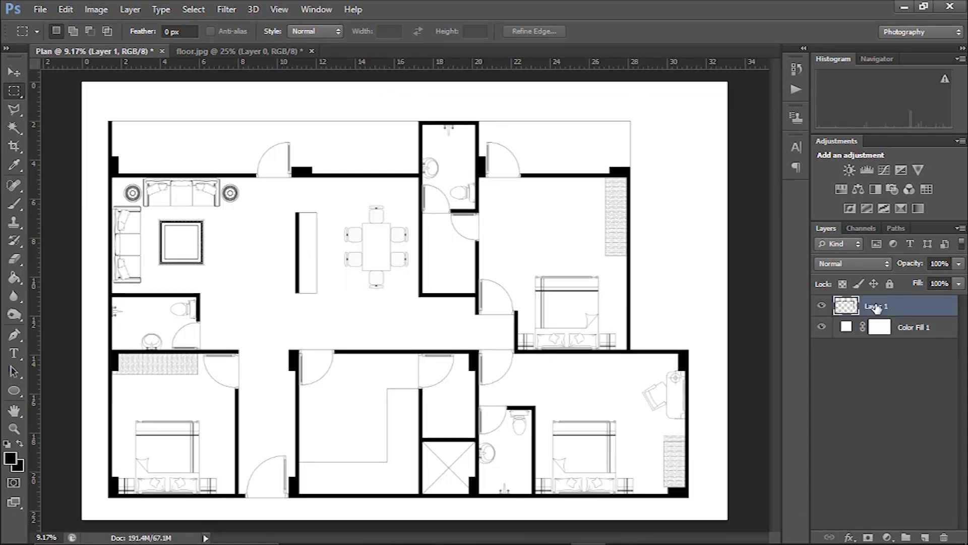
double_click(877, 305)
type("Plan")
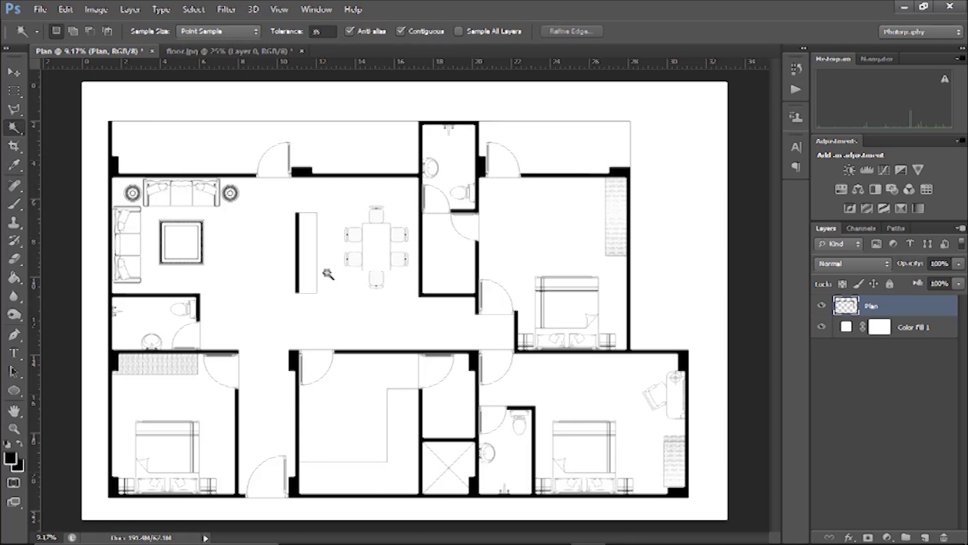
left_click(328, 273)
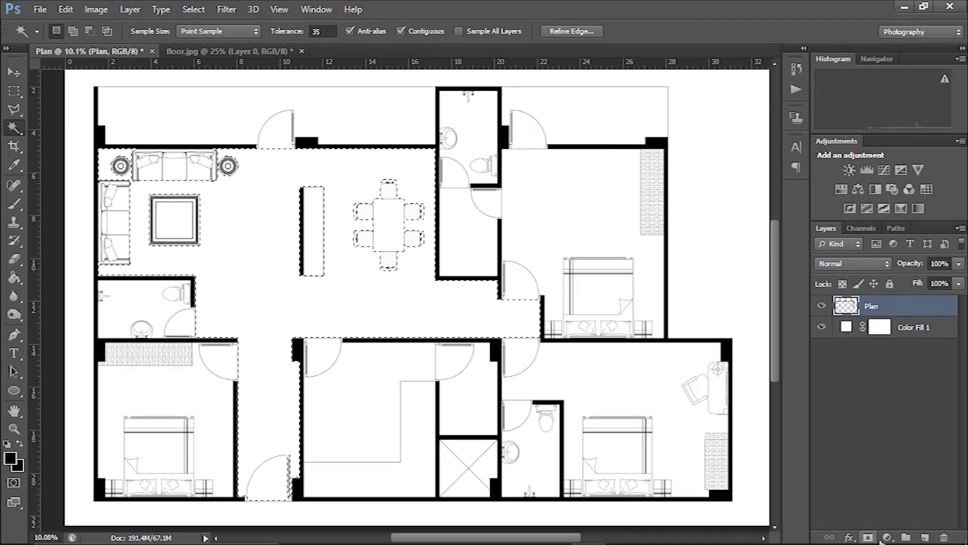
- Add a floor.jpg Pattern Fill layer to the living area at 45% scale
left_click(887, 537)
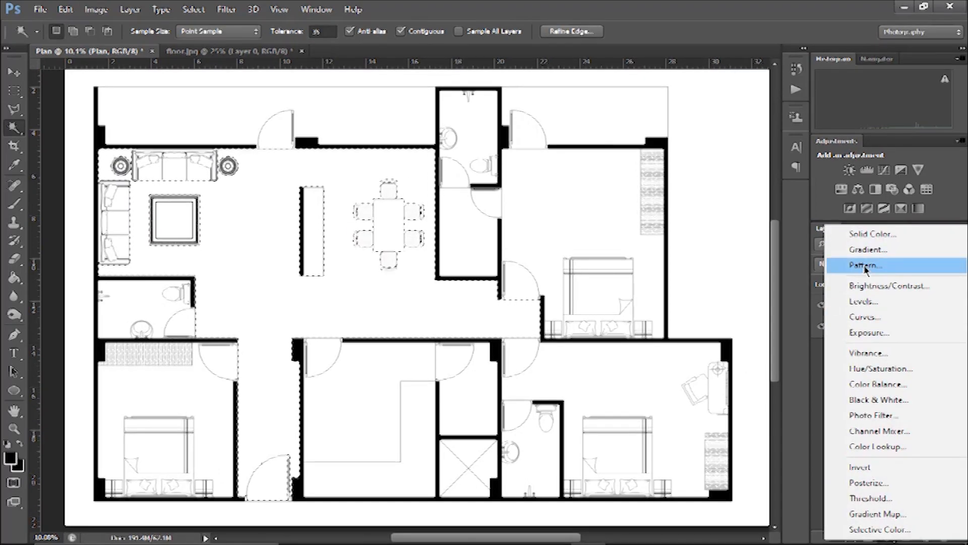
left_click(866, 265)
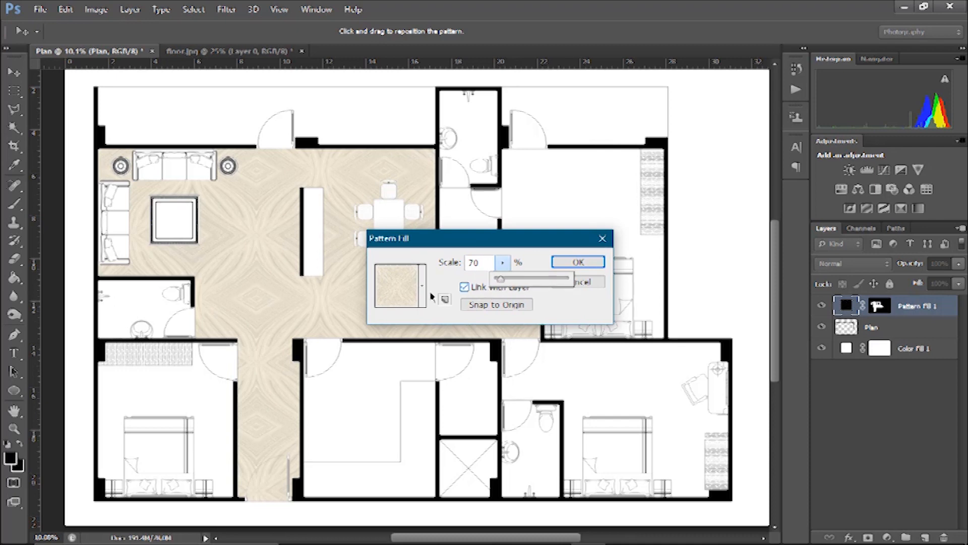
left_click_drag(531, 278, 500, 283)
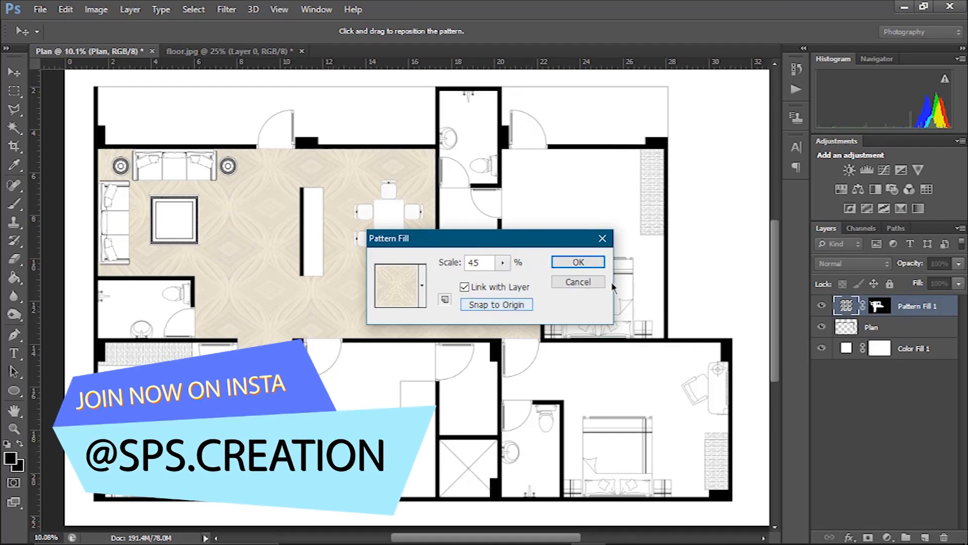
left_click(577, 261)
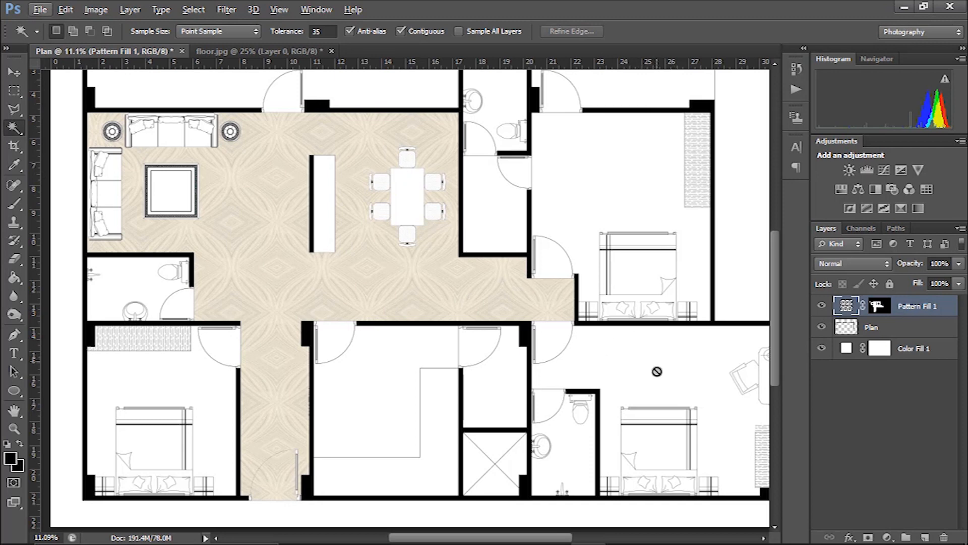
mouse_move(12, 123)
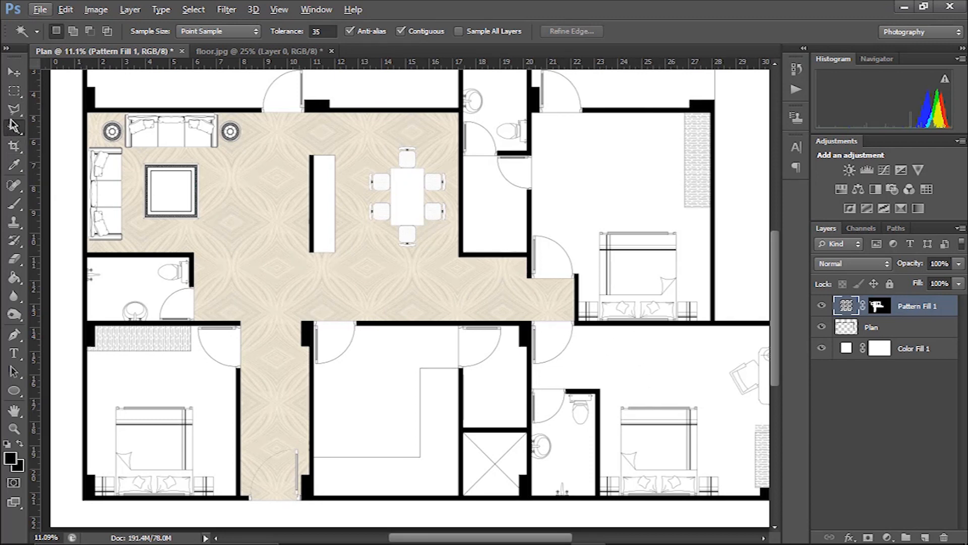
- Make the Plan layer active for selecting the three bedroom floors
left_click(871, 327)
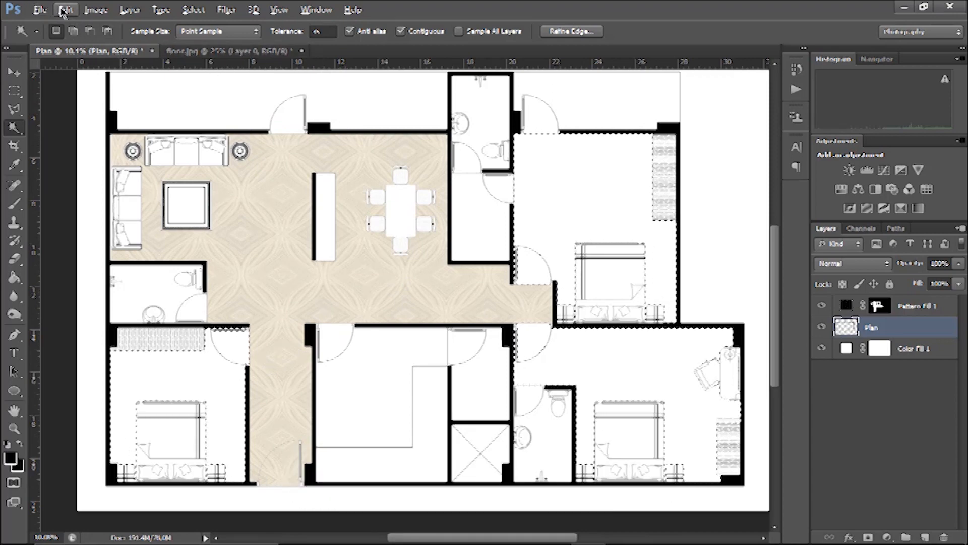
- Open the marble tile image and crop it to one square tile
left_click(39, 9)
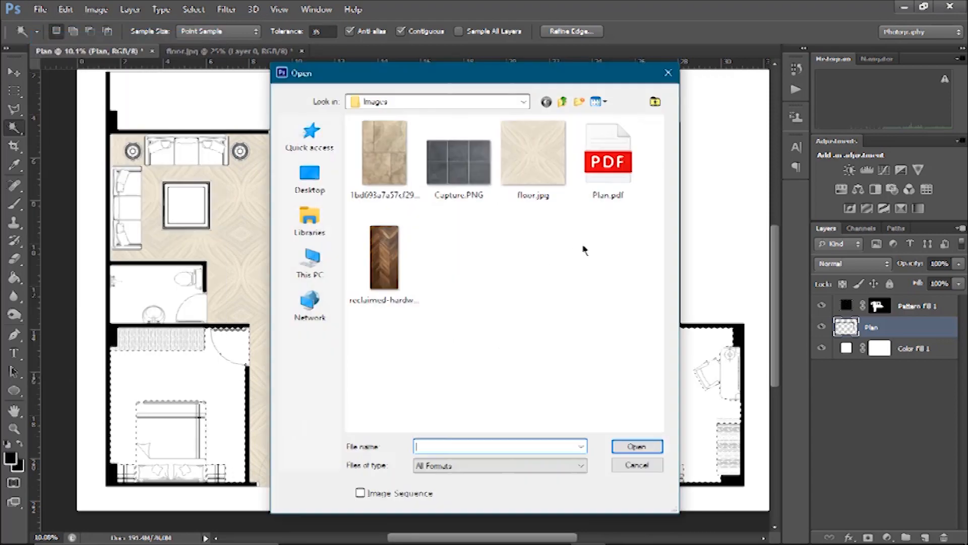
double_click(383, 152)
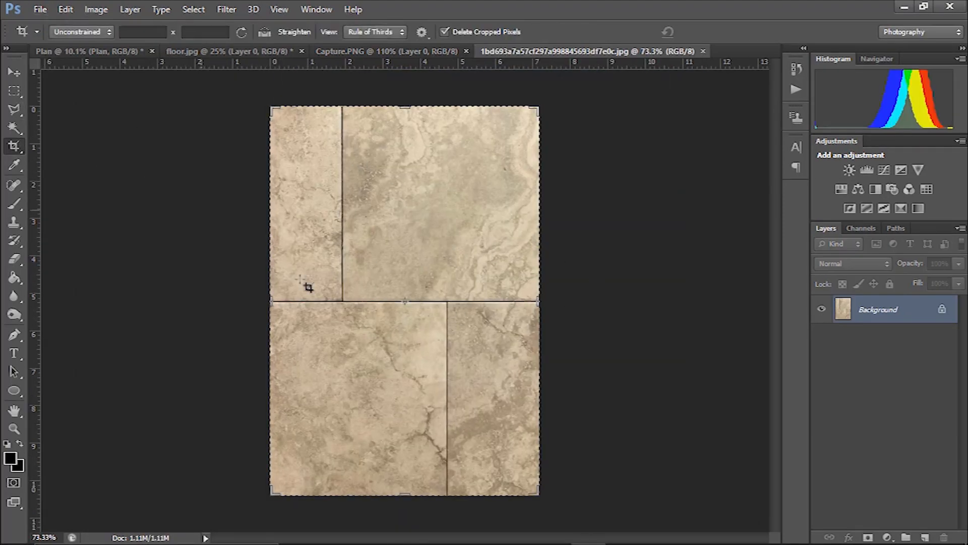
left_click_drag(404, 299, 404, 401)
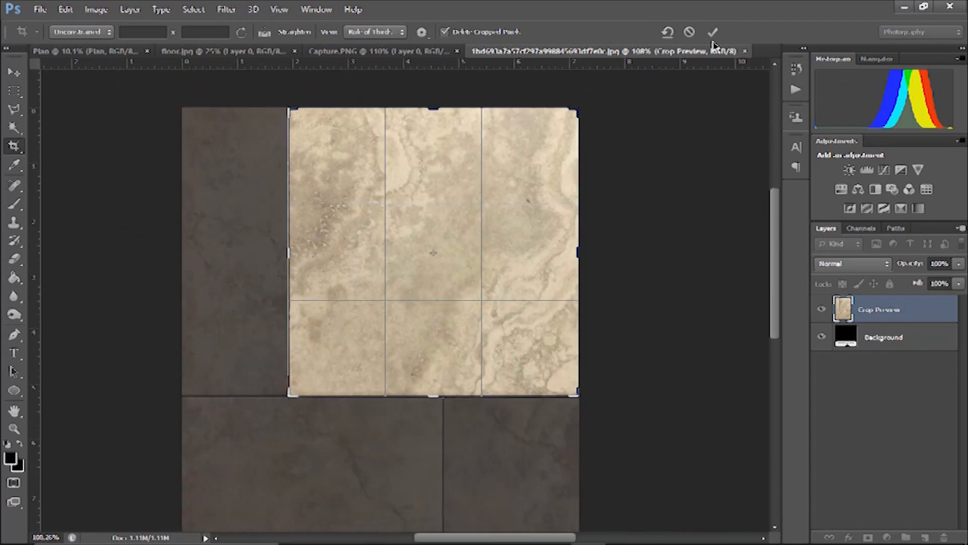
left_click(712, 32)
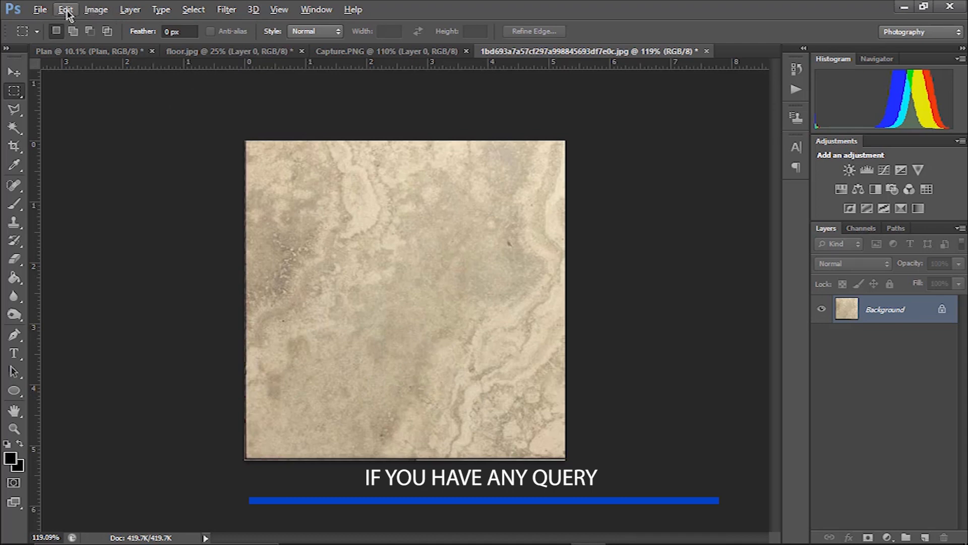
- Define the cropped tile as pattern 'bedroom tile' and return to the plan
left_click(65, 9)
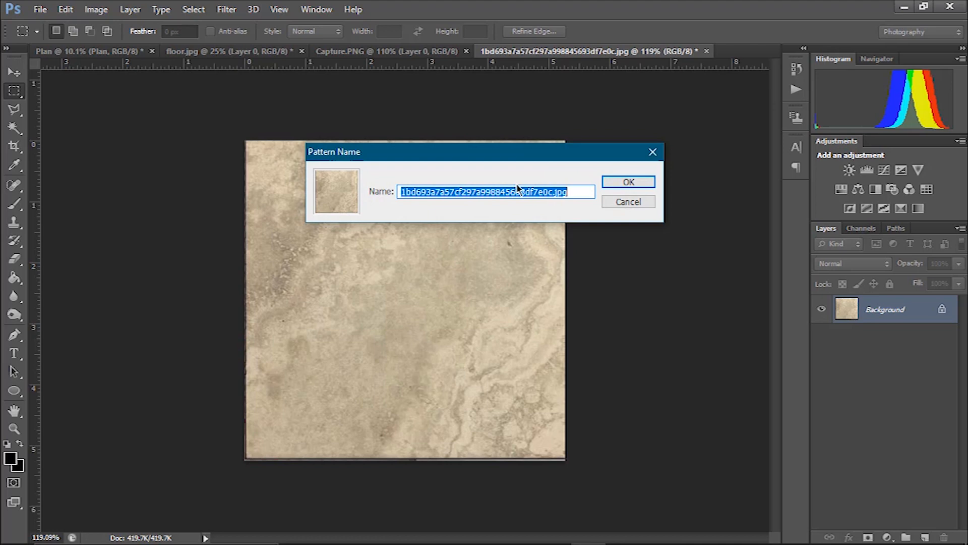
type("bedr")
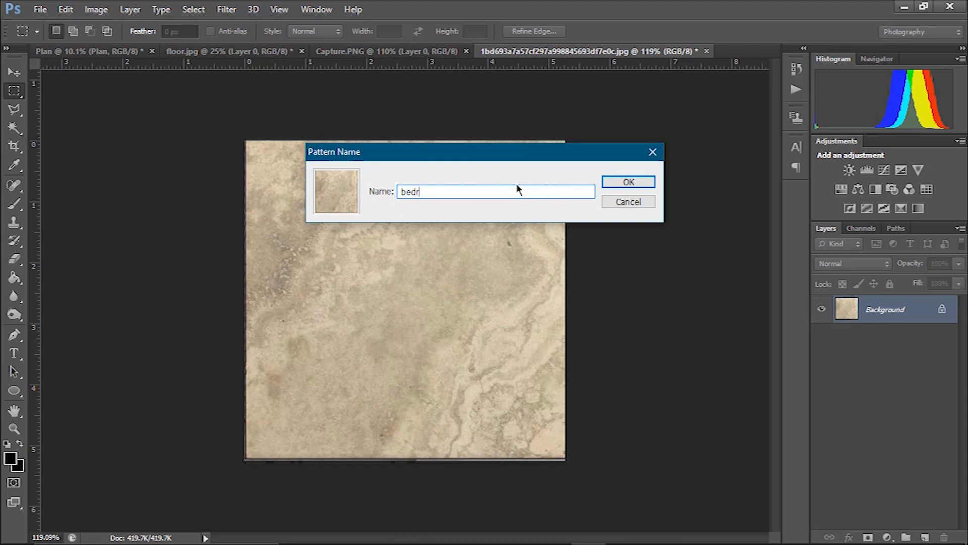
type("oom tile")
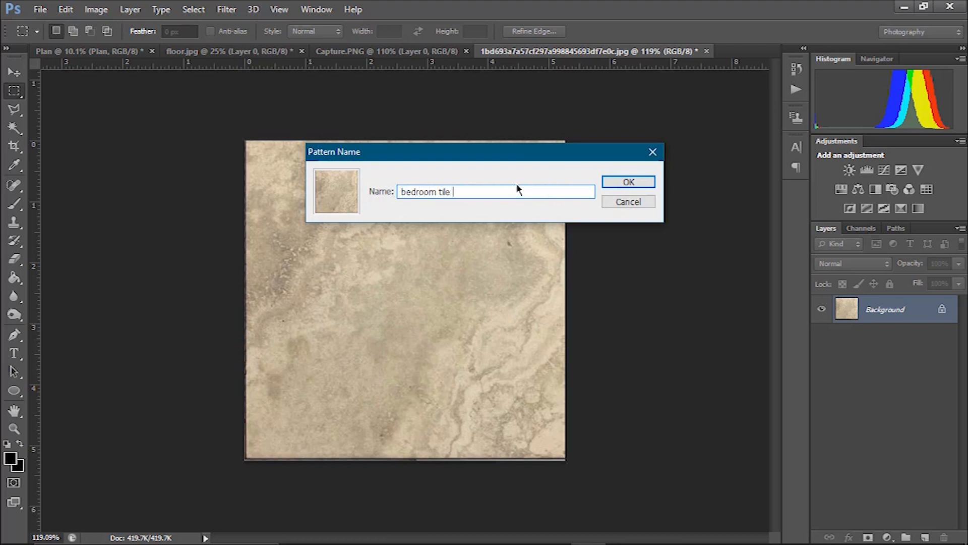
left_click(627, 181)
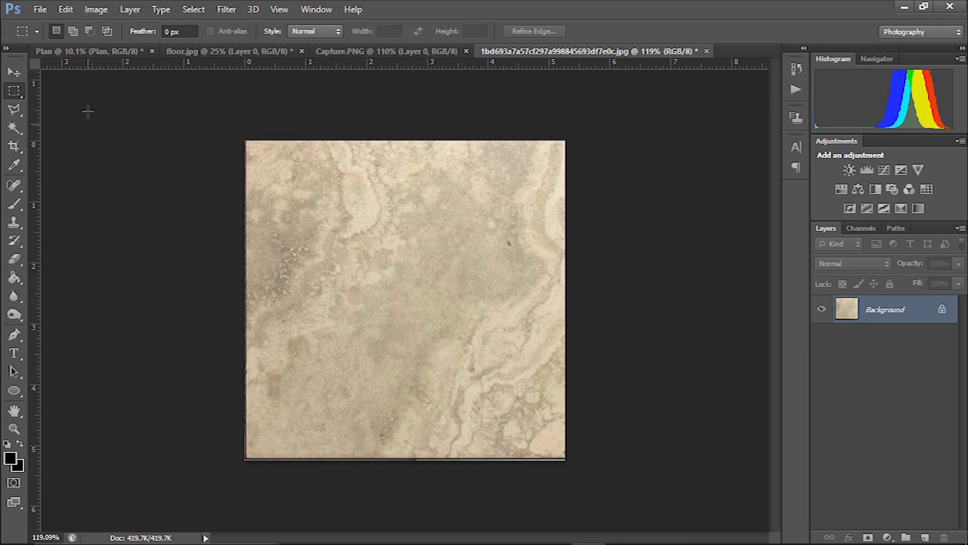
left_click(93, 52)
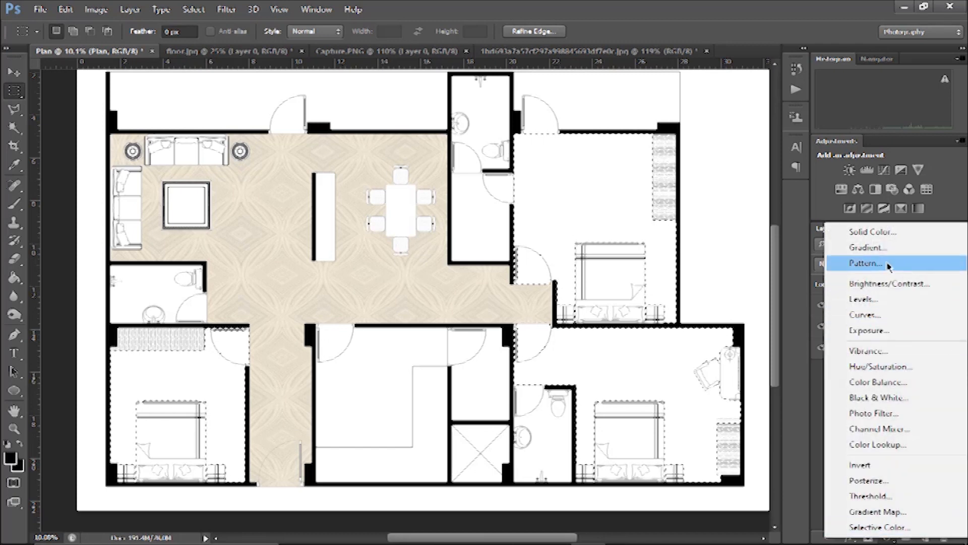
- Add a bedroom tile Pattern Fill layer to the three bedrooms at 115% scale
left_click(867, 262)
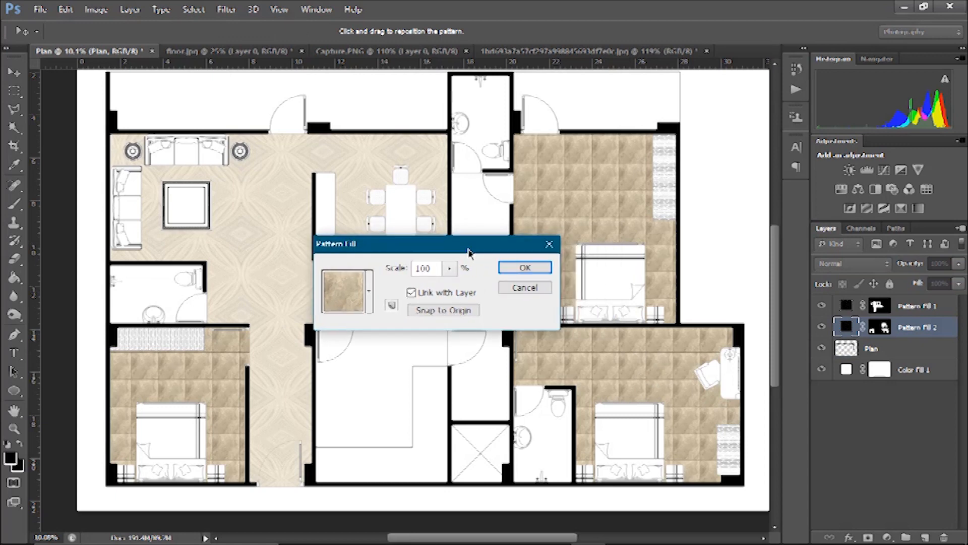
left_click(450, 268)
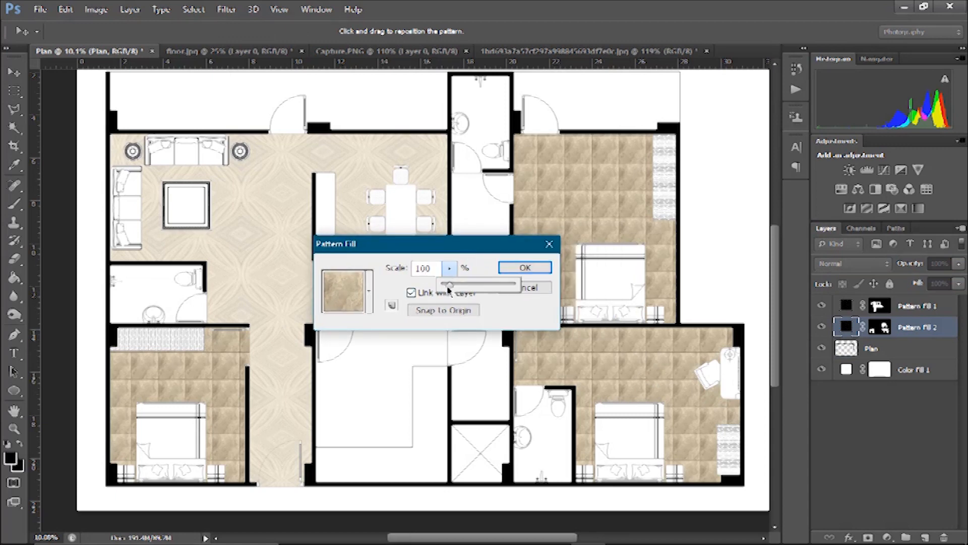
left_click_drag(444, 283, 479, 283)
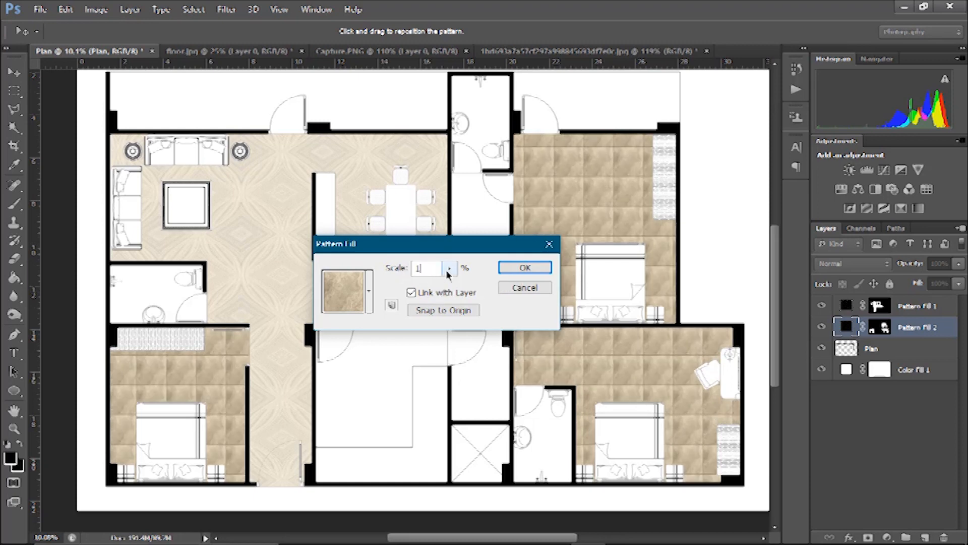
type("115")
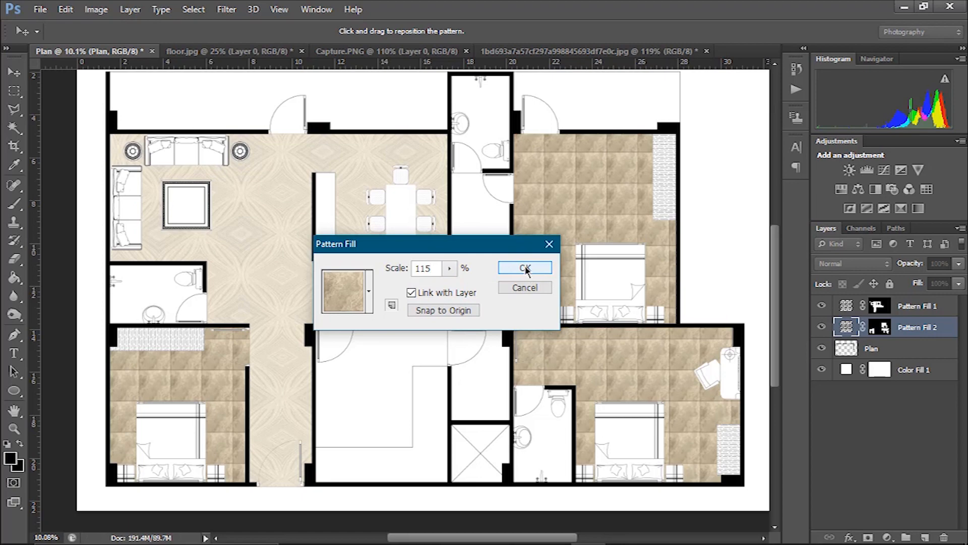
left_click(524, 267)
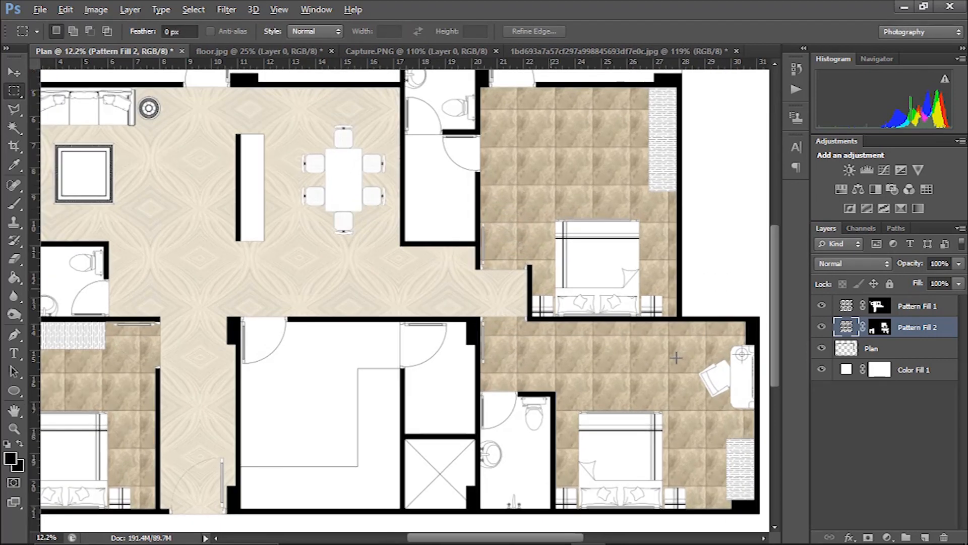